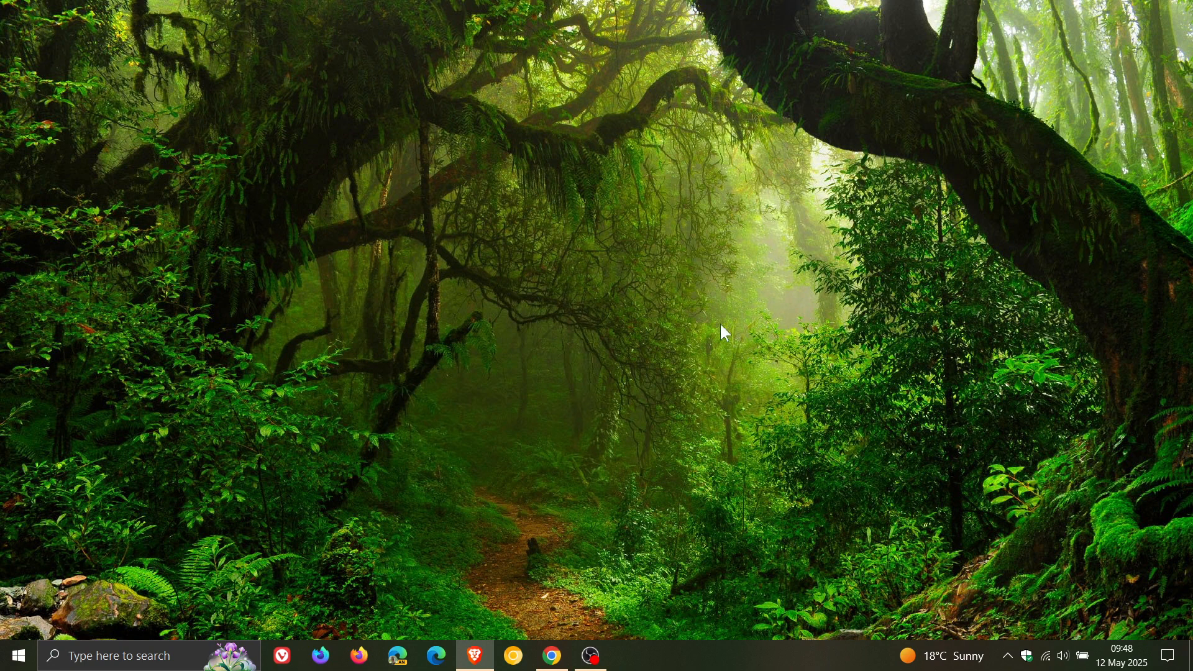
{"action": "mouse_move", "coordinate": [781, 344]}
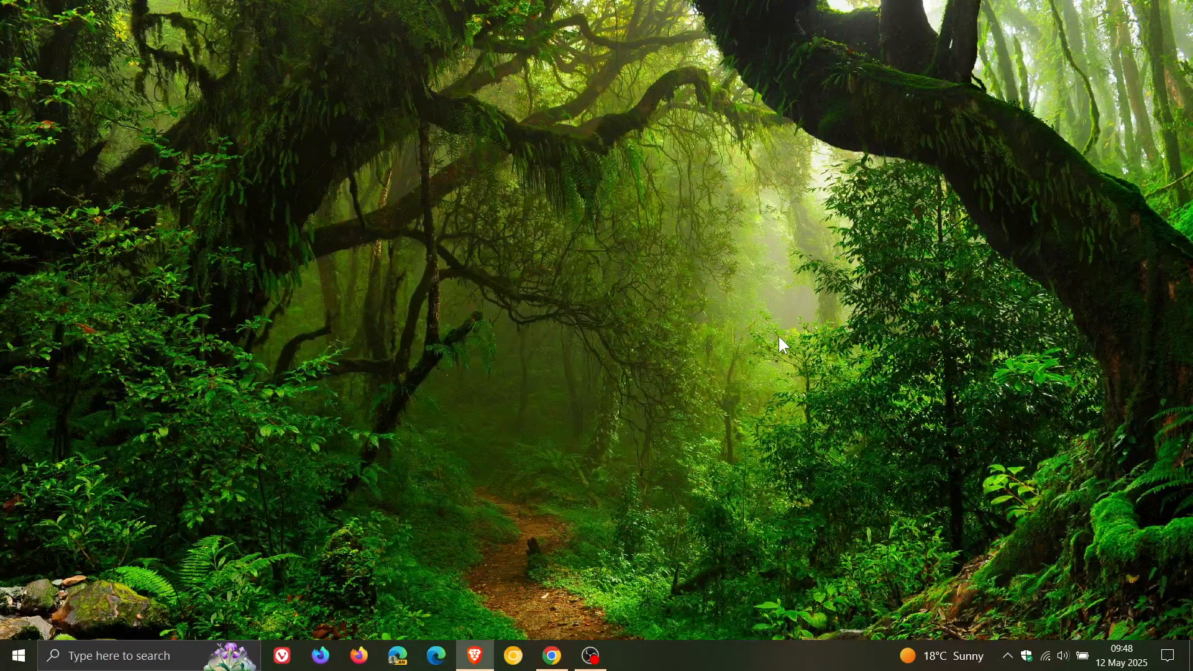
{"action": "mouse_move", "coordinate": [549, 571]}
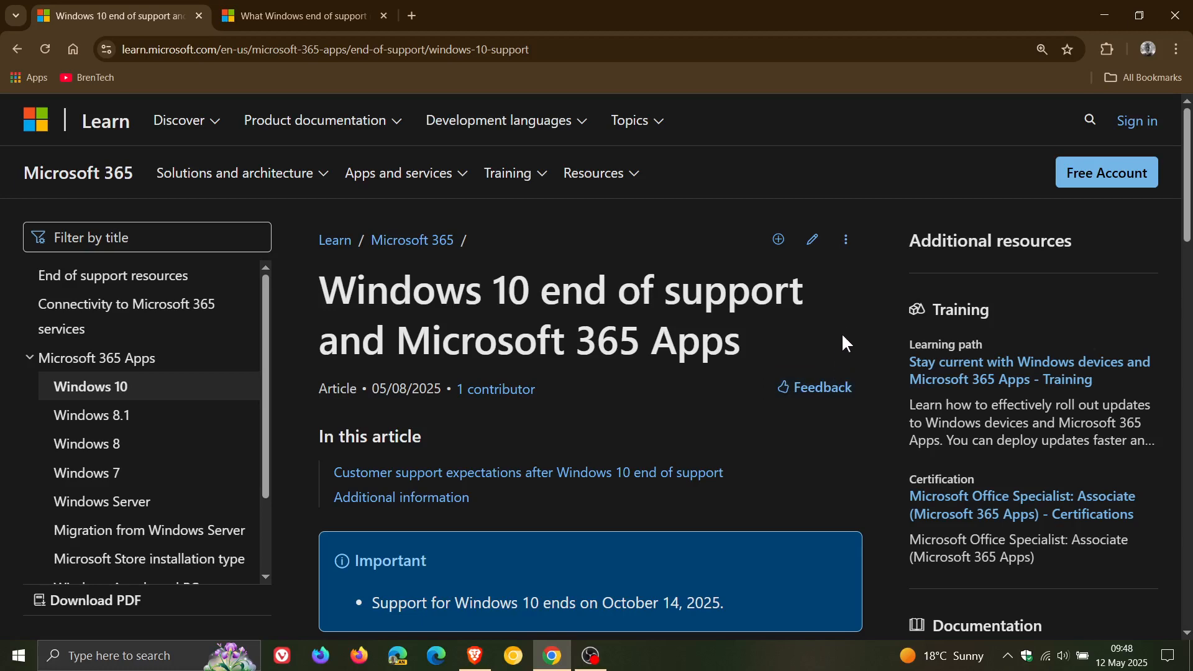
Highlight the 'Although apps such as Word…' paragraph noting devices should move to Windows 11
{"action": "scroll", "scroll_direction": "down", "scroll_amount": 3}
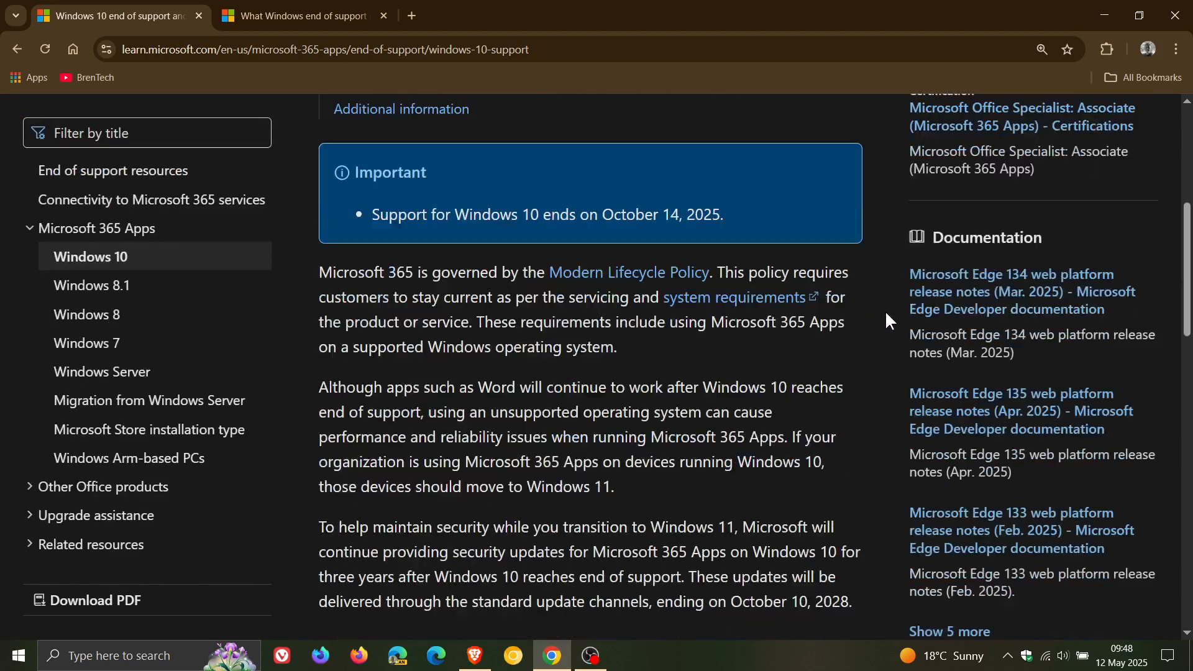
{"action": "scroll", "scroll_direction": "down", "scroll_amount": 3}
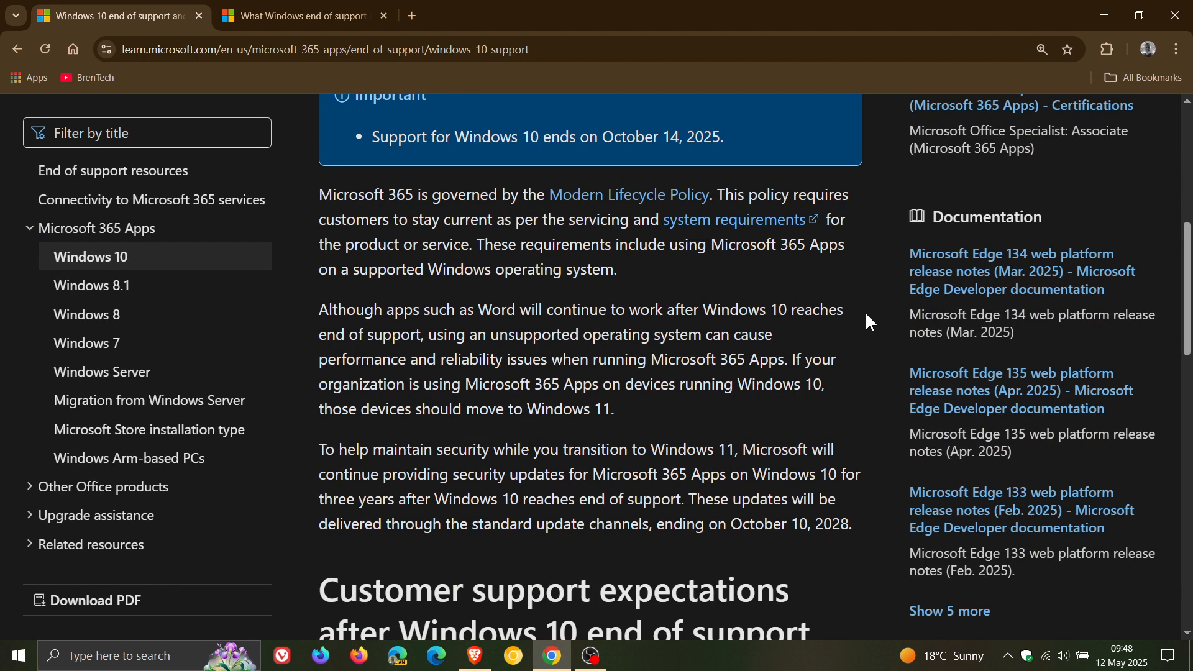
{"action": "mouse_move", "coordinate": [484, 311]}
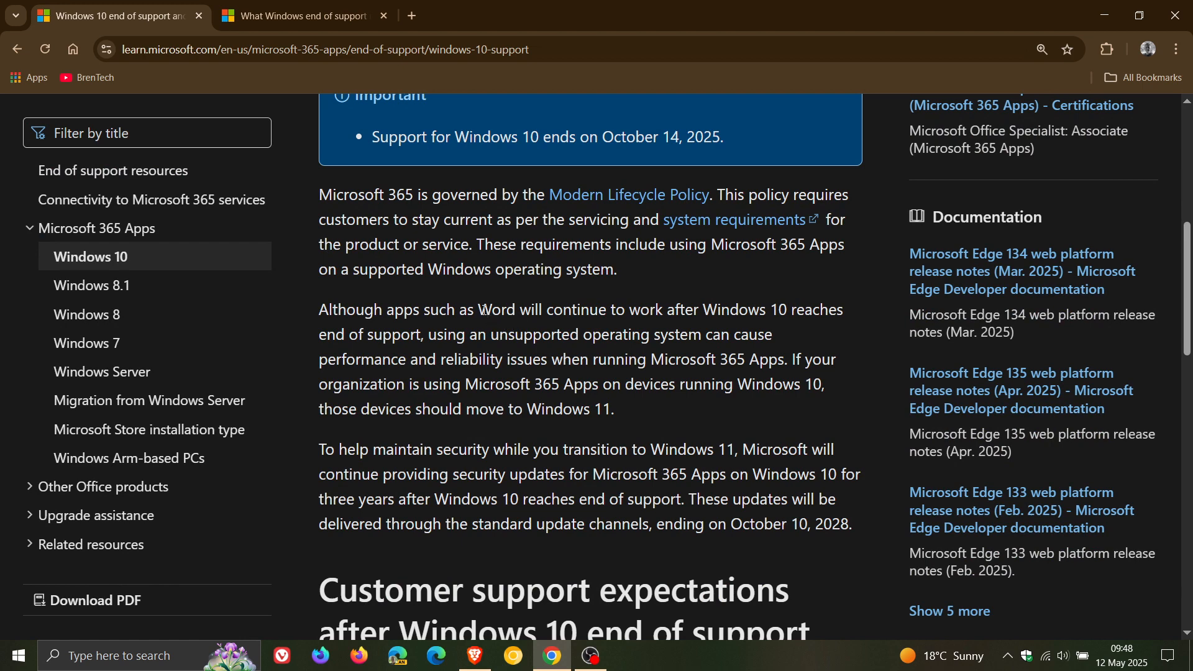
{"action": "left_click_drag", "start_coordinate": [478, 310], "coordinate": [843, 309]}
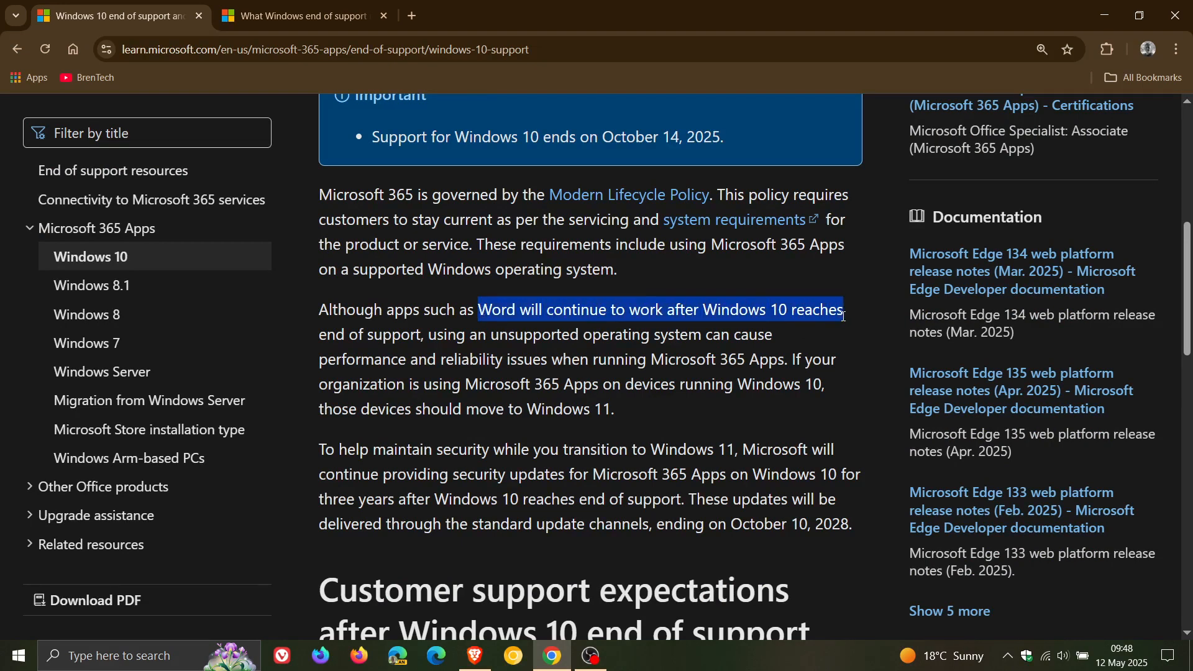
{"action": "left_click_drag", "start_coordinate": [842, 316], "coordinate": [771, 334]}
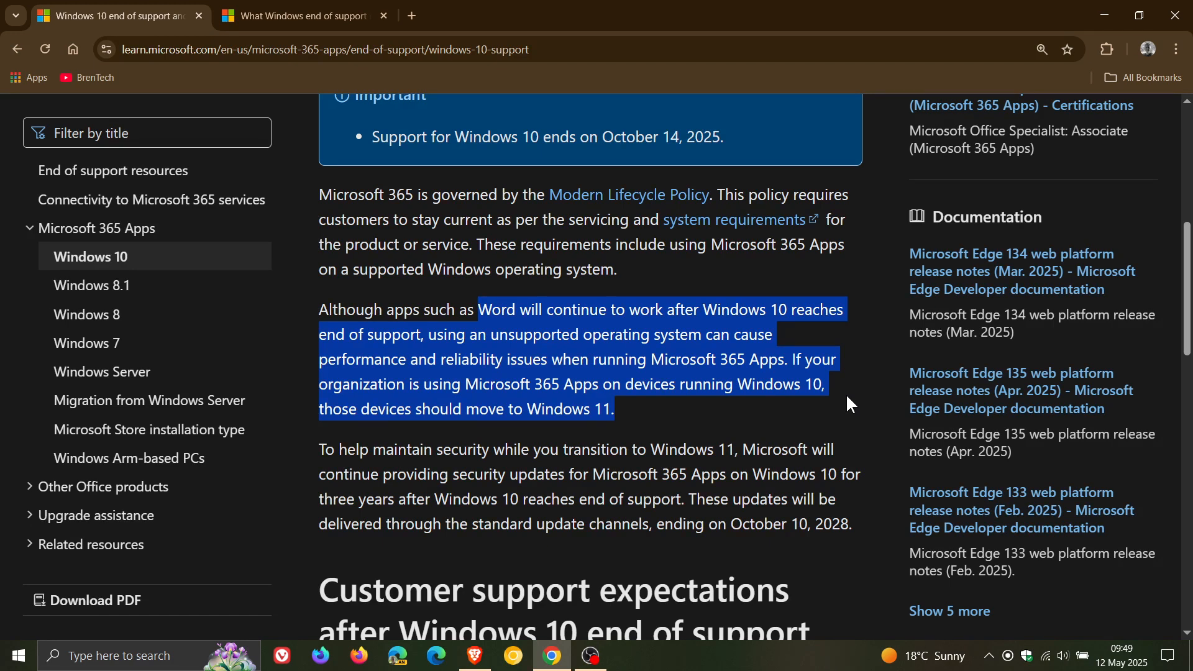
Highlight the 'To help maintain security…' paragraph through 'October 10, 2028'
{"action": "left_click", "coordinate": [642, 433]}
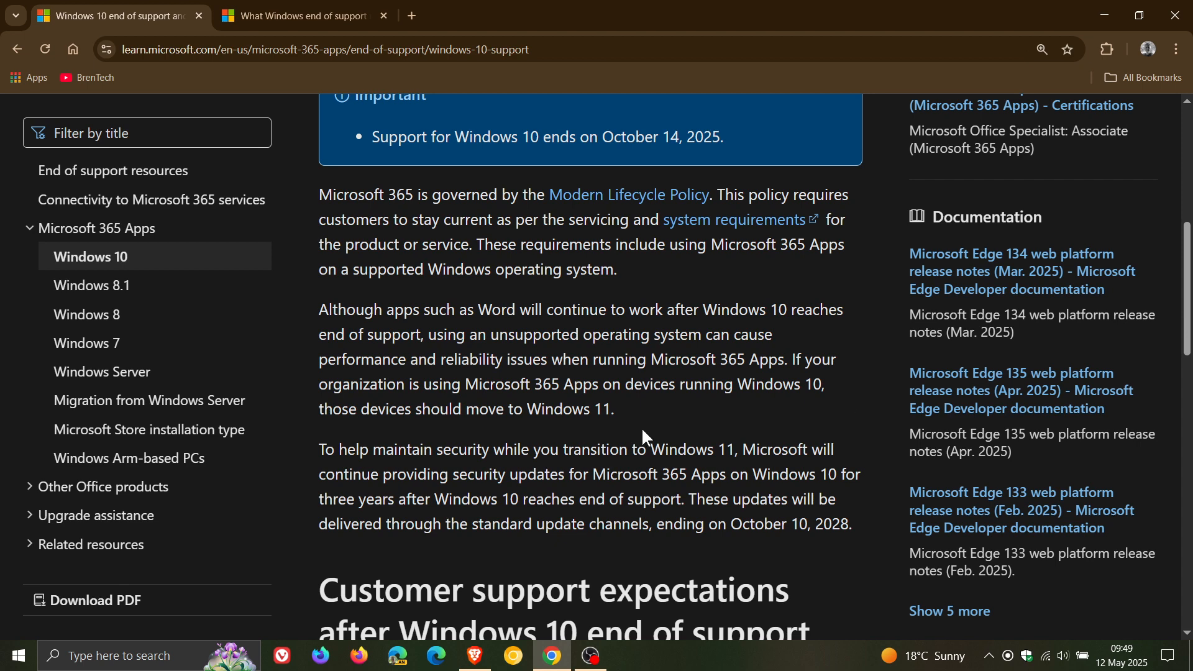
{"action": "left_click_drag", "start_coordinate": [320, 448], "coordinate": [540, 448]}
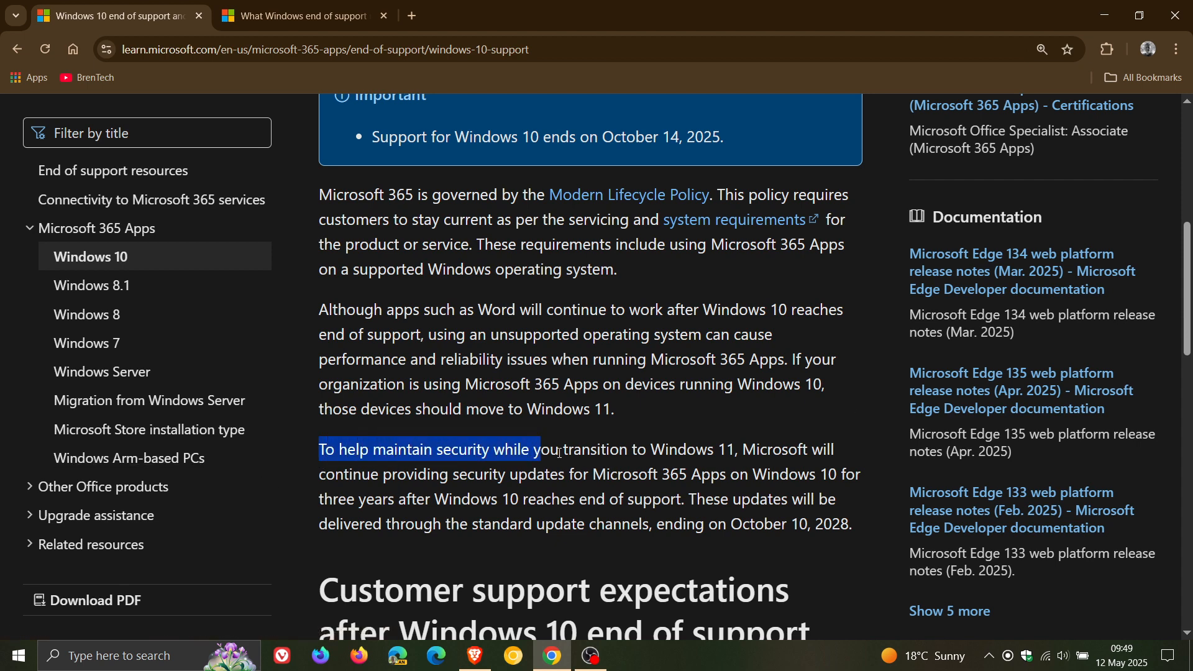
{"action": "left_click_drag", "start_coordinate": [537, 448], "coordinate": [834, 448]}
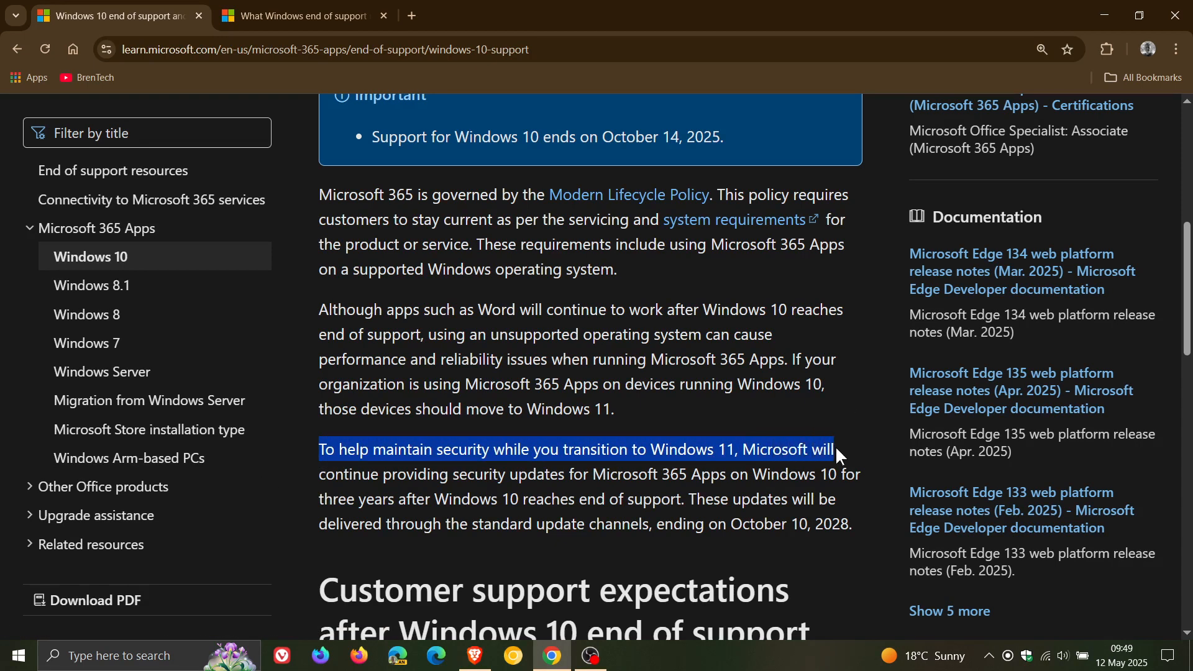
{"action": "left_click_drag", "start_coordinate": [835, 449], "coordinate": [860, 474]}
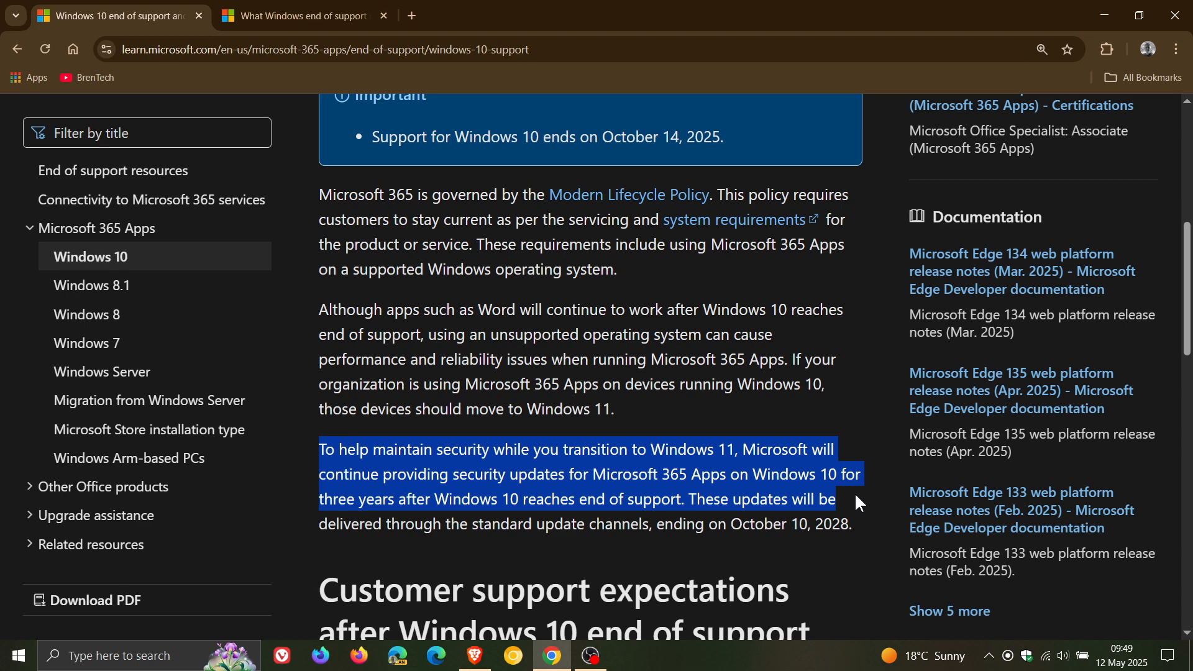
{"action": "left_click_drag", "start_coordinate": [836, 500], "coordinate": [855, 523]}
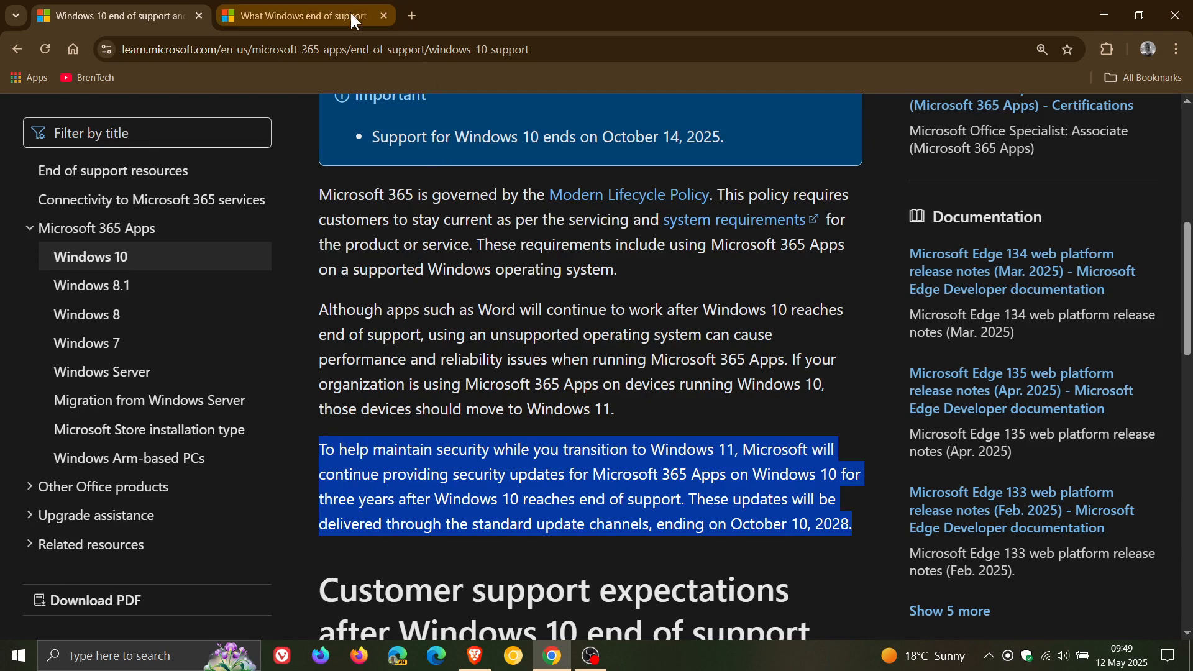
Switch to the Windows end-of-support-for-Office article and reach the security-updates section
{"action": "left_click", "coordinate": [297, 15]}
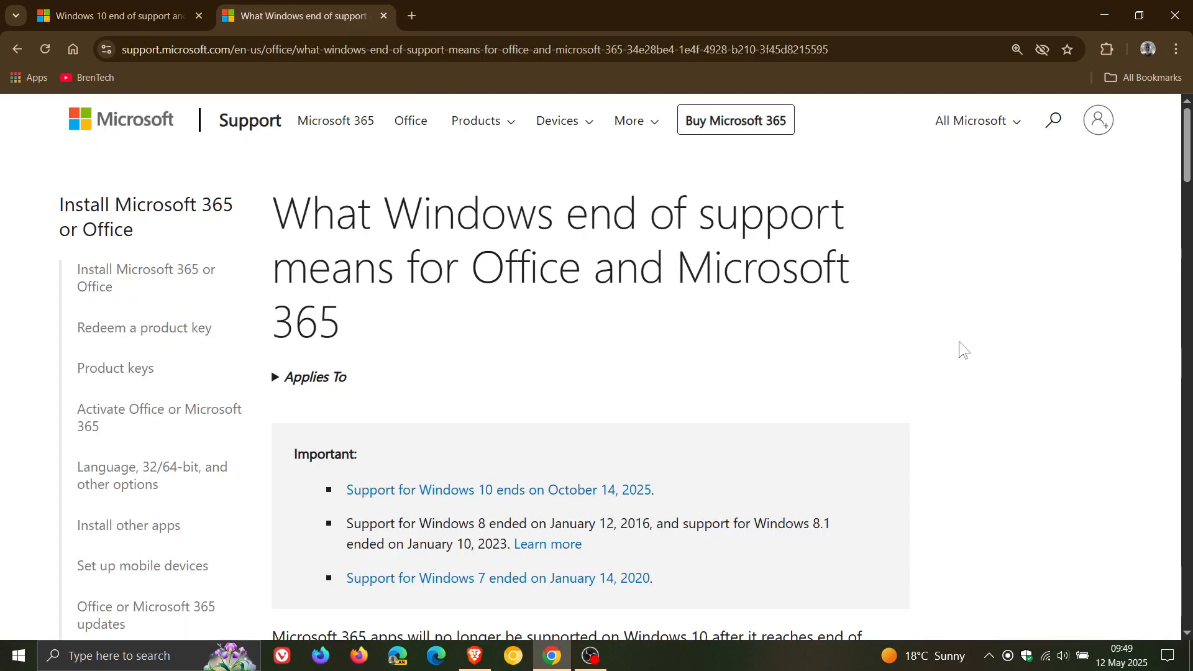
{"action": "scroll", "scroll_direction": "down", "scroll_amount": 3}
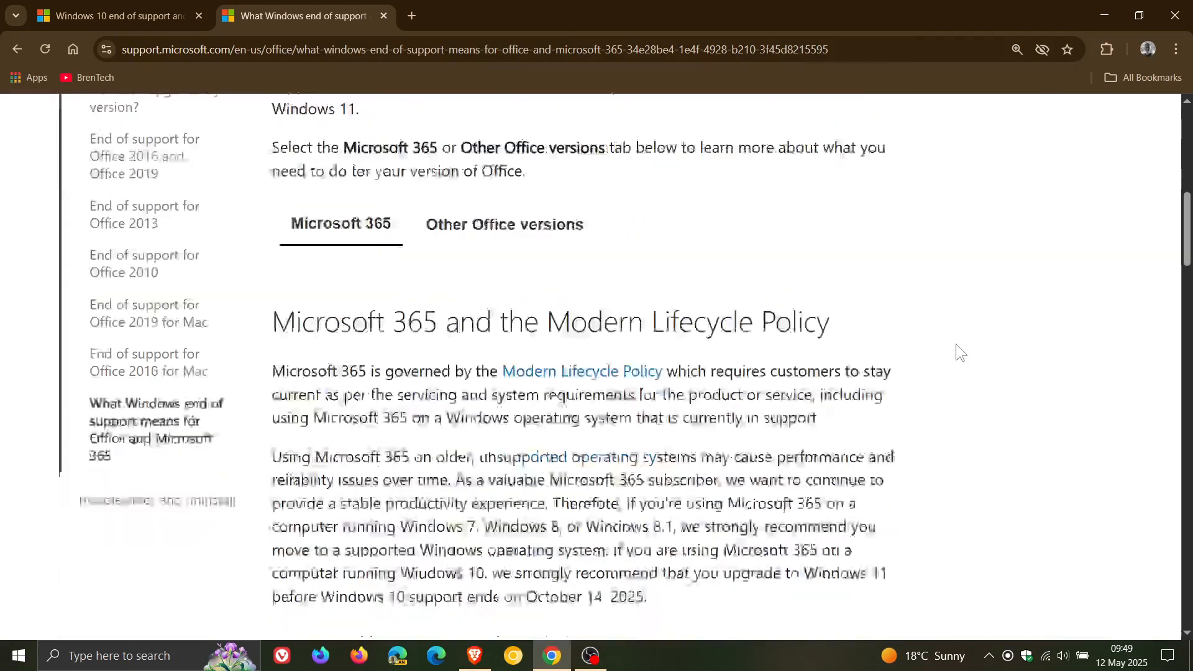
{"action": "scroll", "scroll_direction": "down", "scroll_amount": 3}
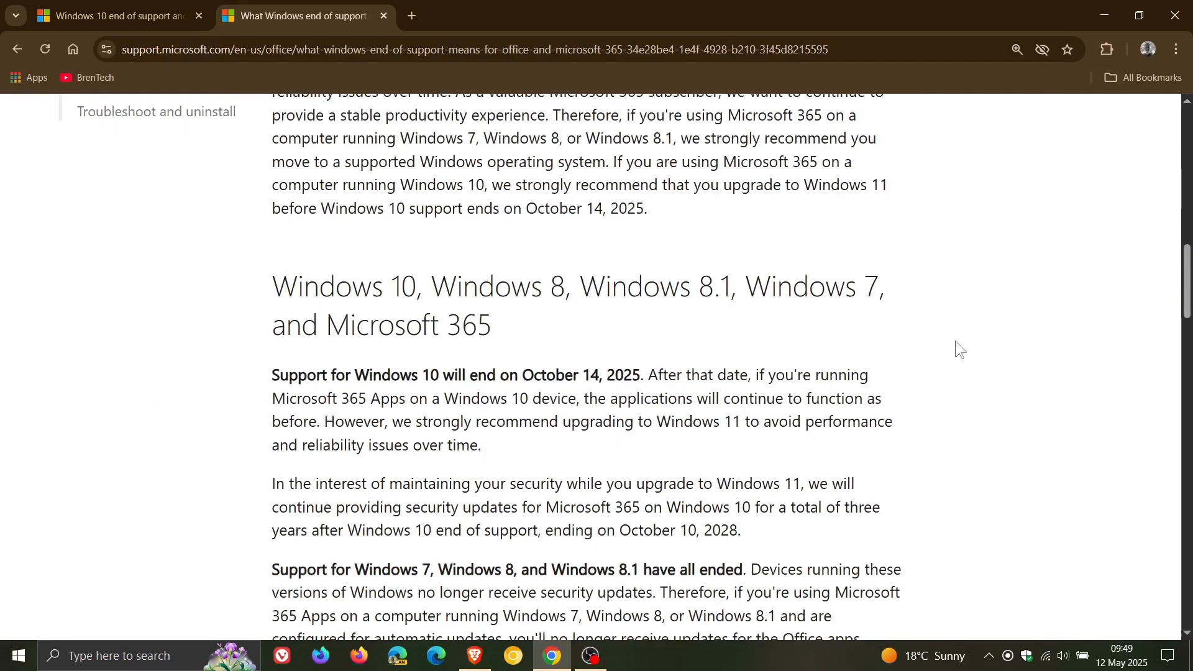
{"action": "scroll", "scroll_direction": "down", "scroll_amount": 3}
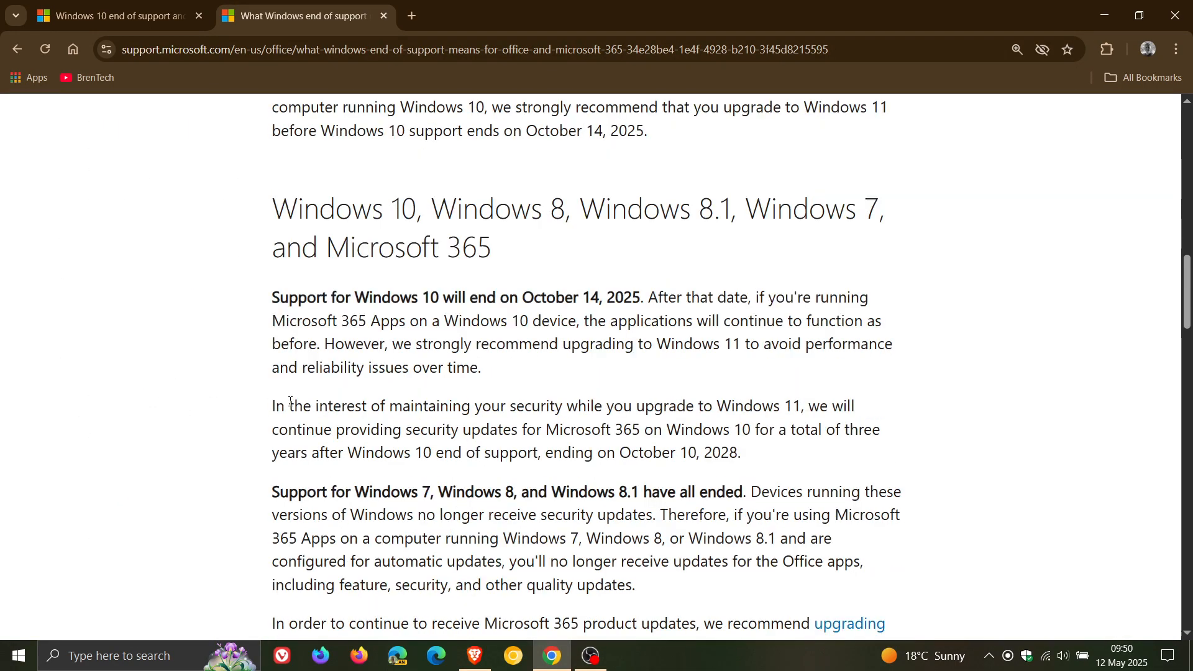
Highlight the 'In the interest of maintaining your security…' paragraph through 'October 10, 2028'
{"action": "left_click_drag", "start_coordinate": [287, 405], "coordinate": [711, 405]}
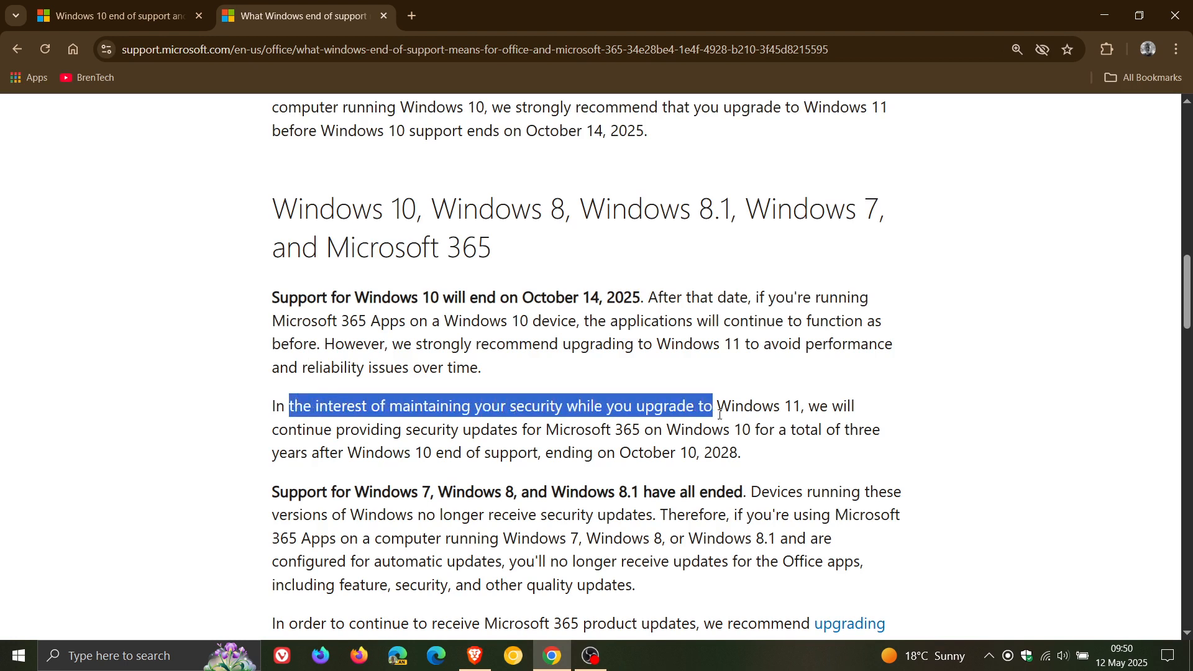
{"action": "left_click_drag", "start_coordinate": [710, 405], "coordinate": [848, 429]}
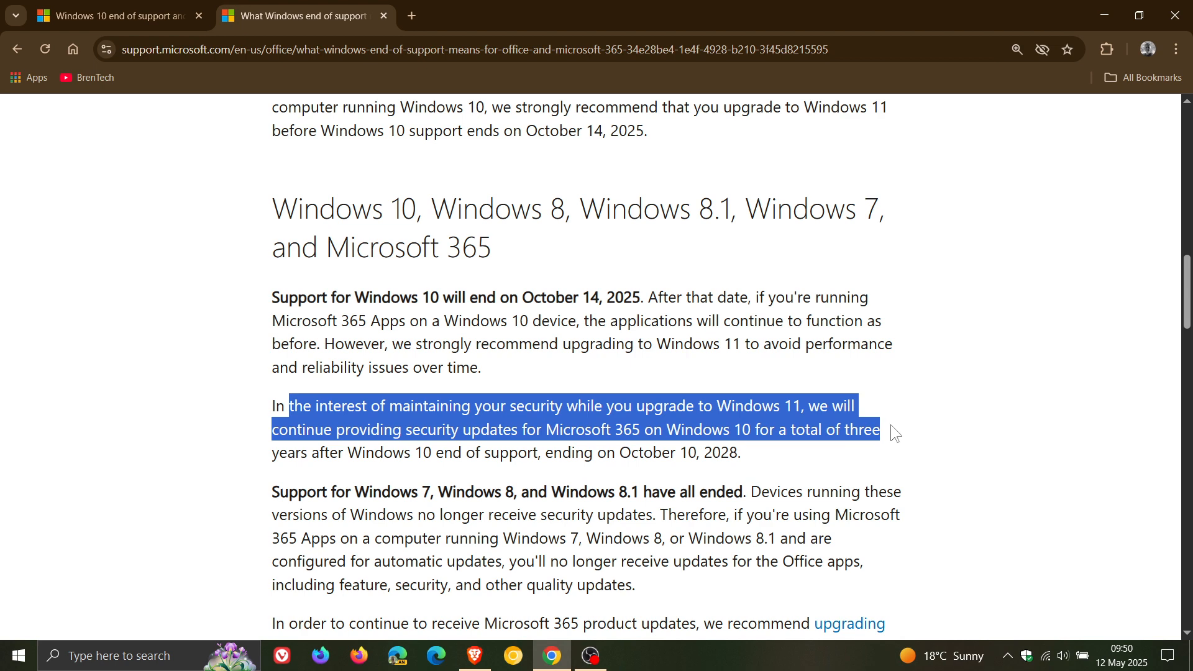
{"action": "left_click_drag", "start_coordinate": [895, 432], "coordinate": [748, 452]}
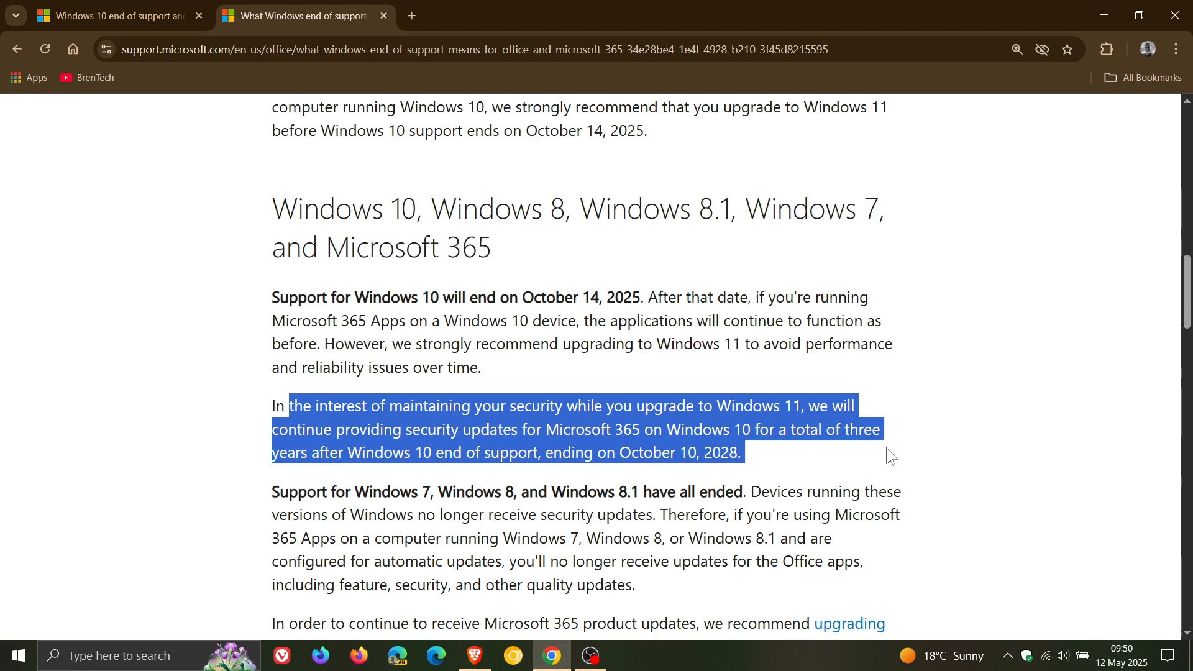
{"action": "mouse_move", "coordinate": [969, 439]}
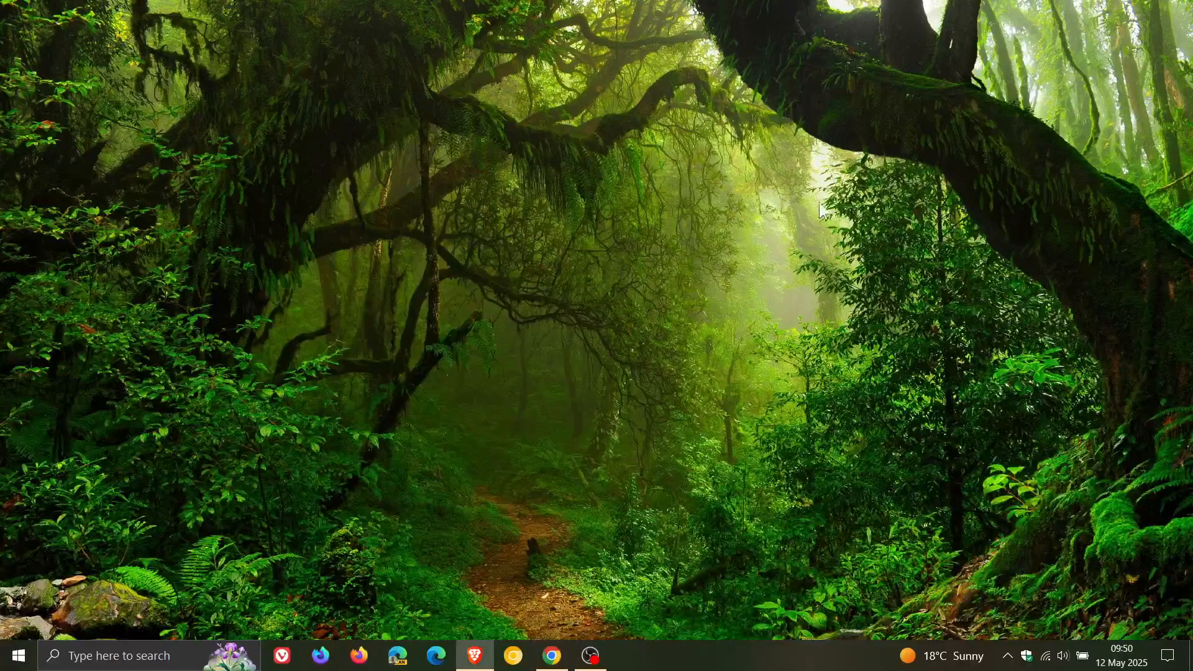
{"action": "mouse_move", "coordinate": [726, 327]}
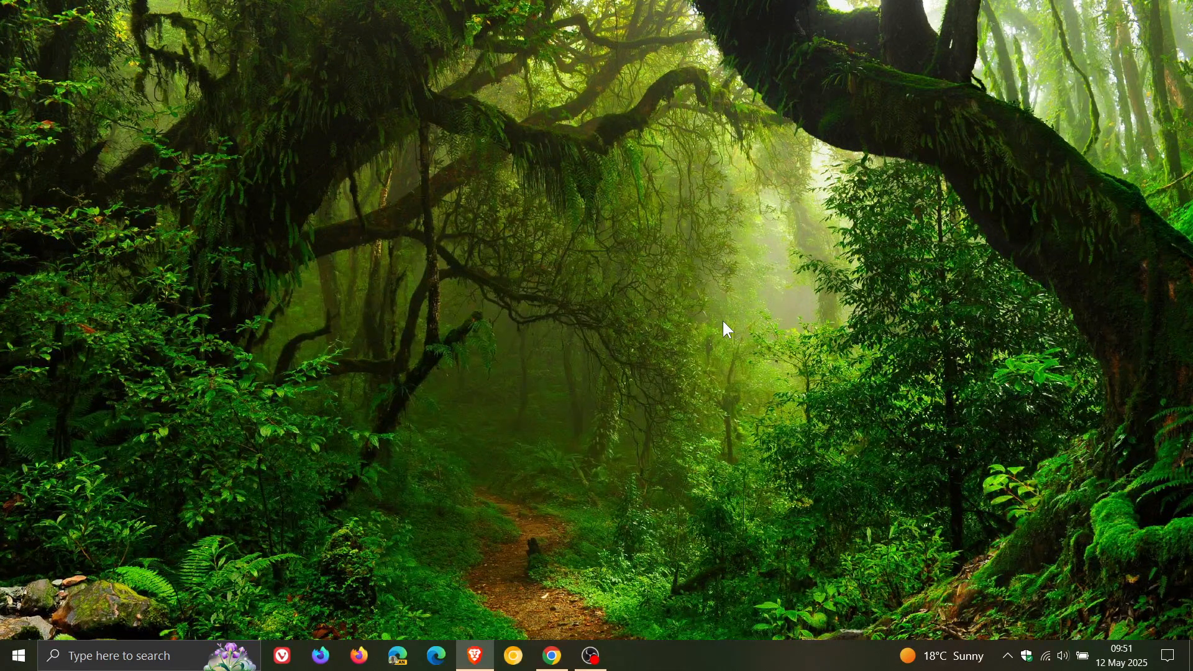
{"action": "mouse_move", "coordinate": [656, 254]}
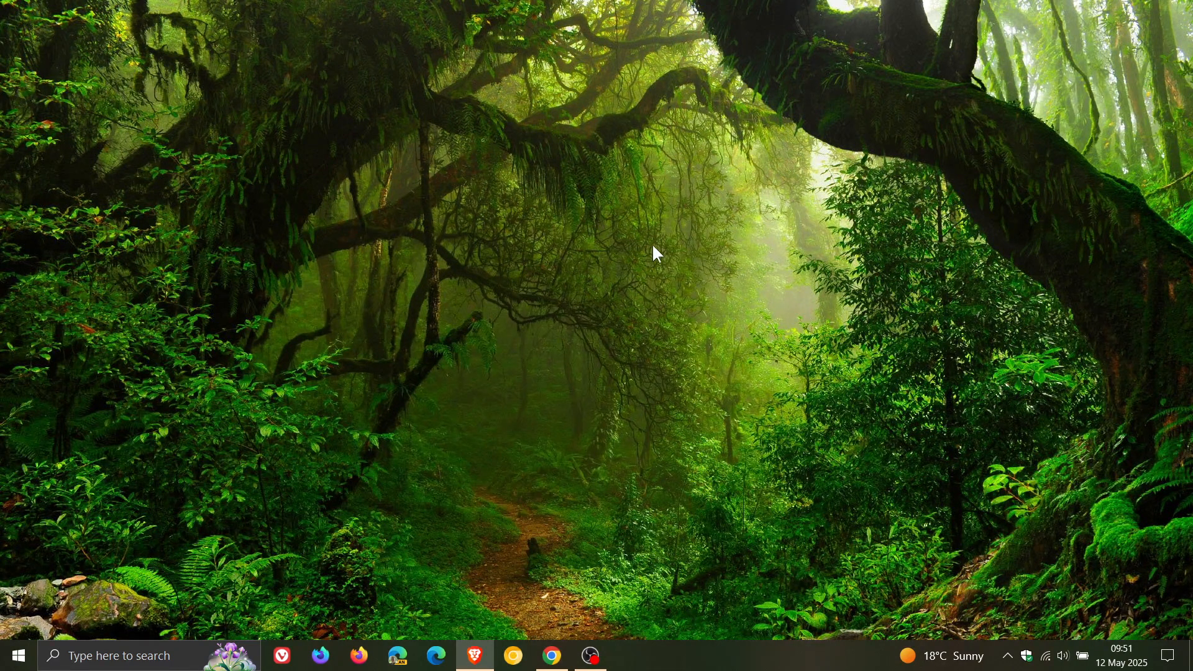
{"action": "mouse_move", "coordinate": [719, 298]}
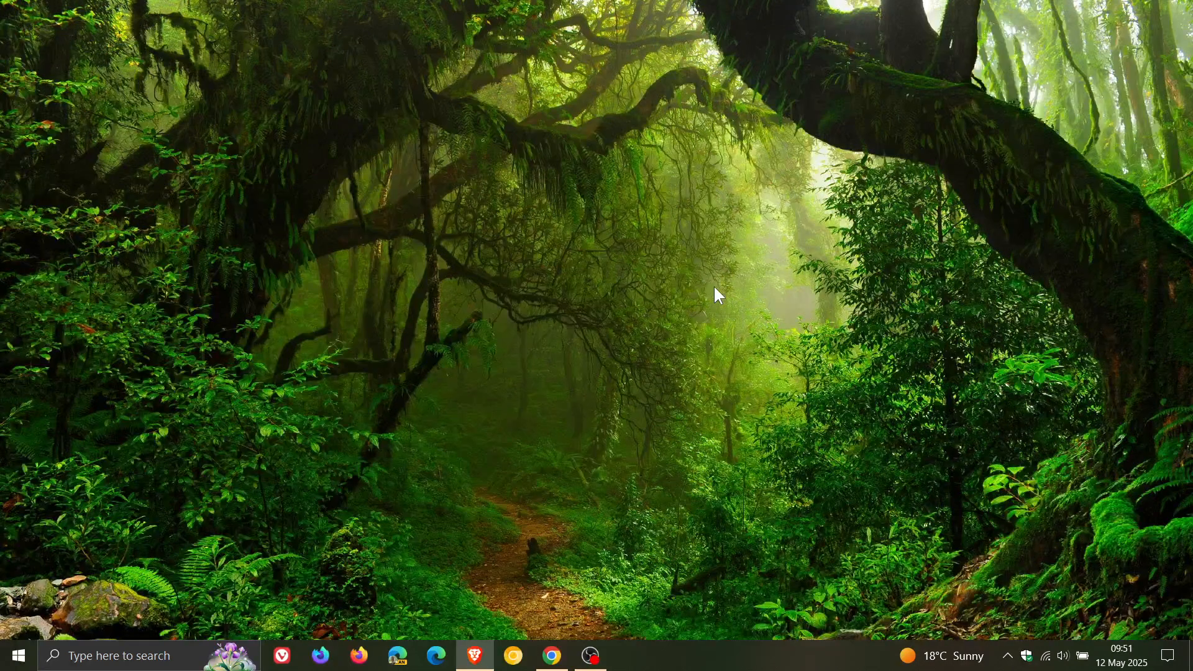
{"action": "mouse_move", "coordinate": [685, 338]}
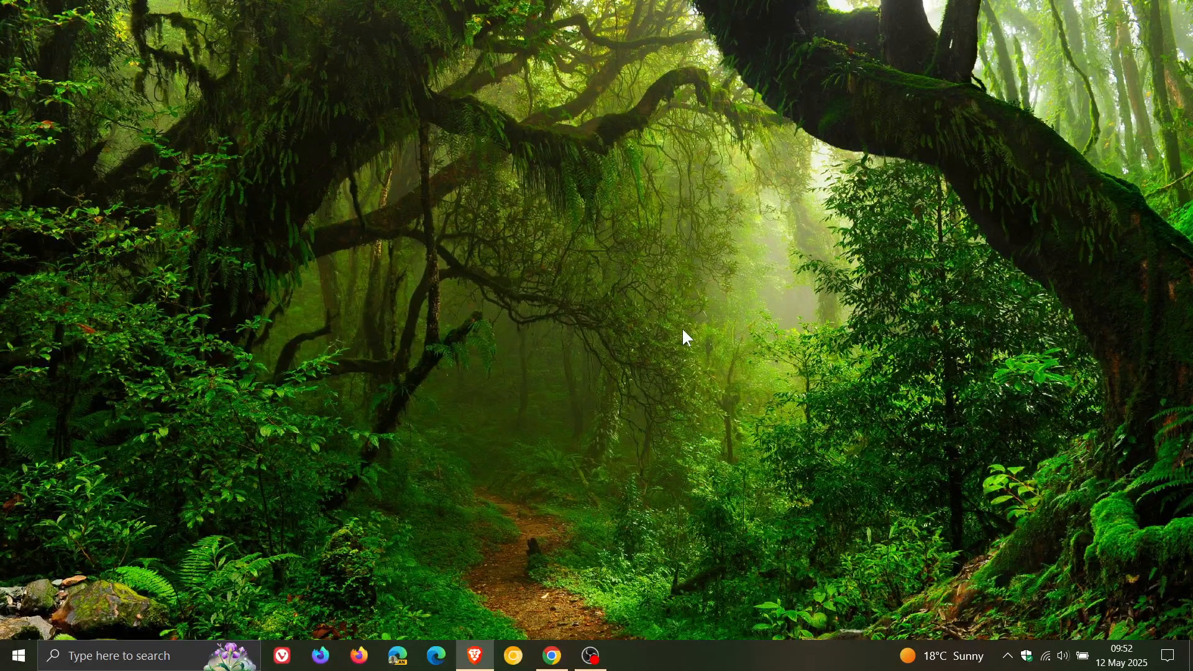